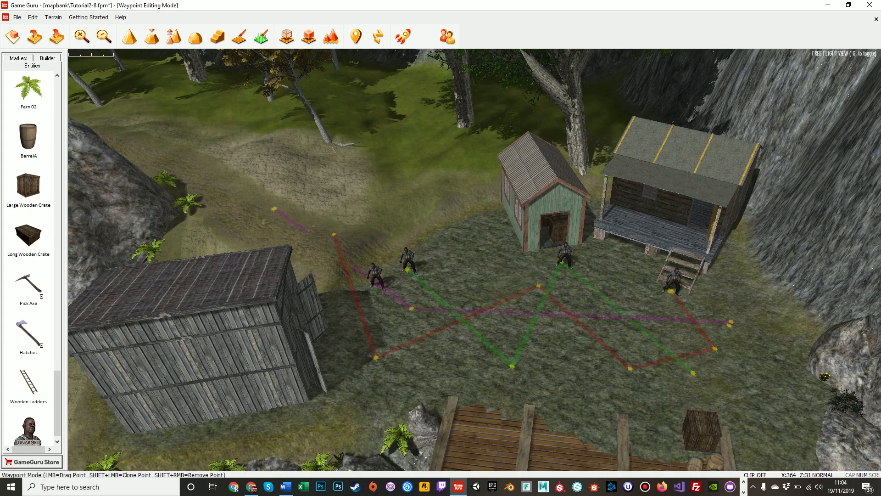
Select the Drunk unarmed 2 character on the waypoint path and delete it from the camp
{"action": "left_click", "coordinate": [373, 275]}
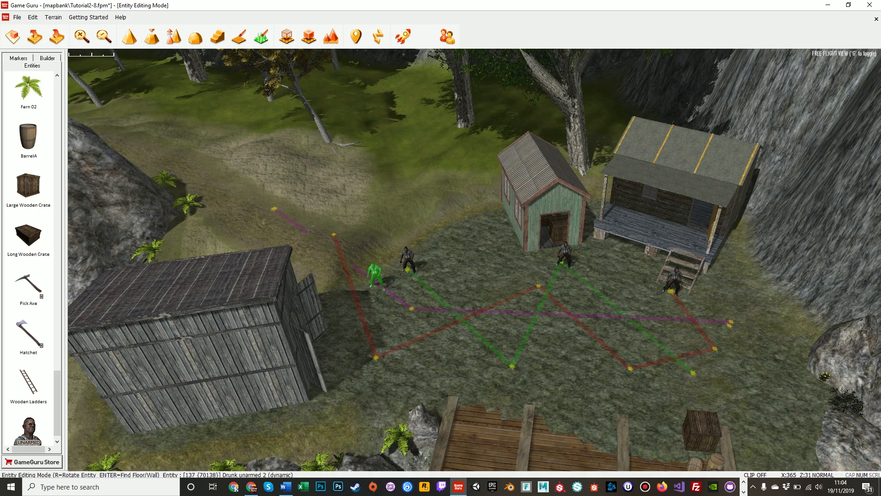
{"action": "left_click", "coordinate": [373, 275]}
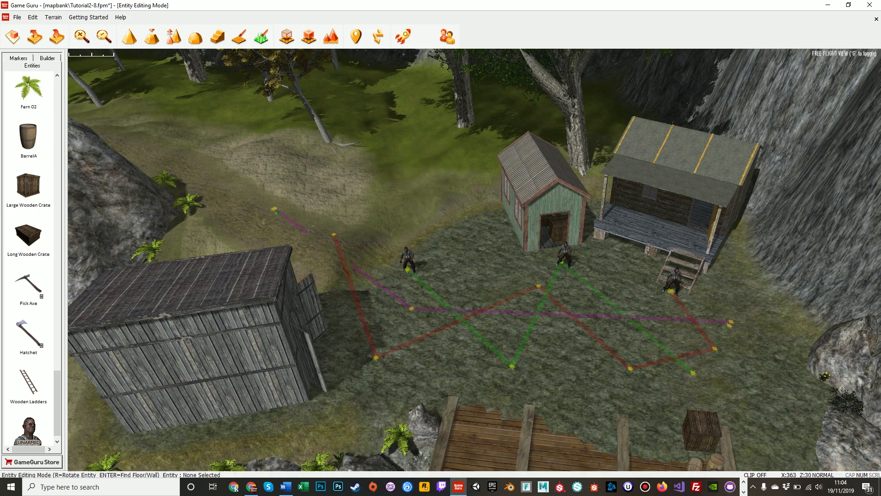
{"action": "right_click", "coordinate": [444, 359]}
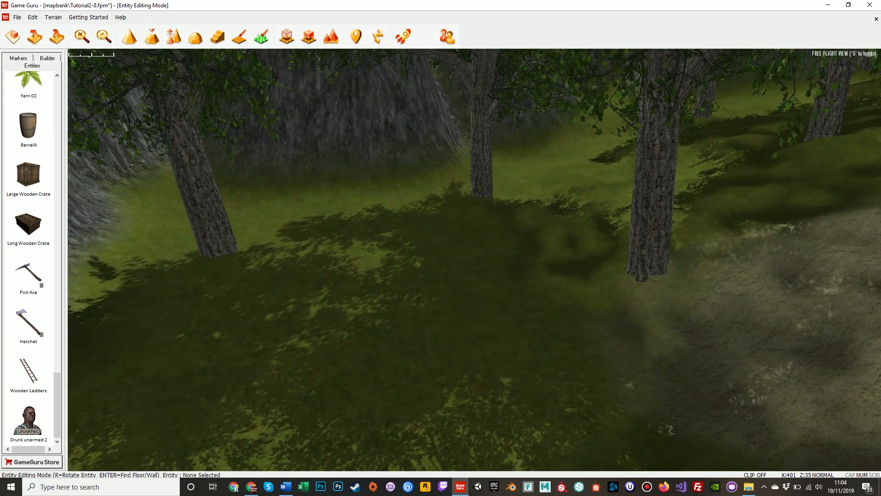
Paint a round patch of dirt texture onto the grassy forest floor among the trees
{"action": "left_click", "coordinate": [237, 36]}
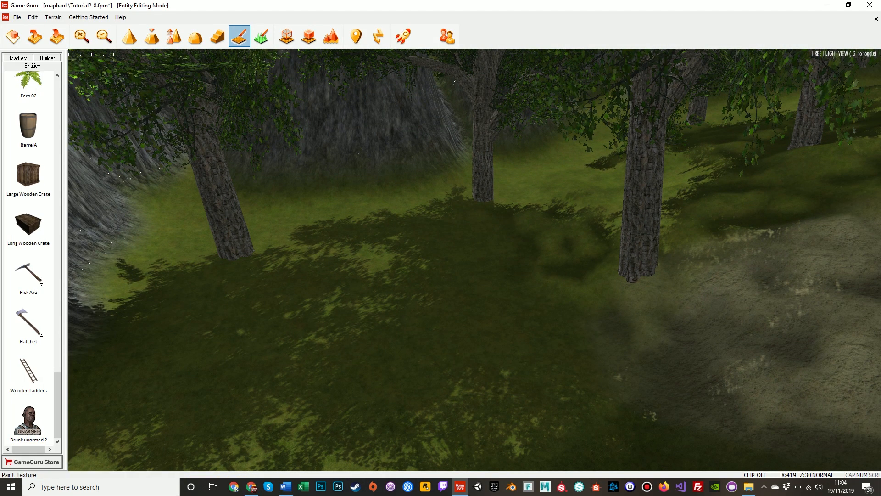
{"action": "left_click", "coordinate": [238, 37]}
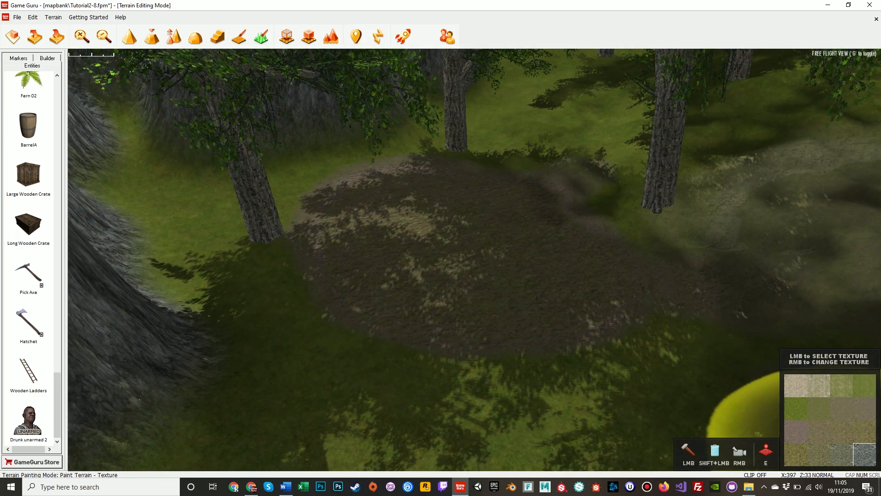
{"action": "mouse_move", "coordinate": [465, 239]}
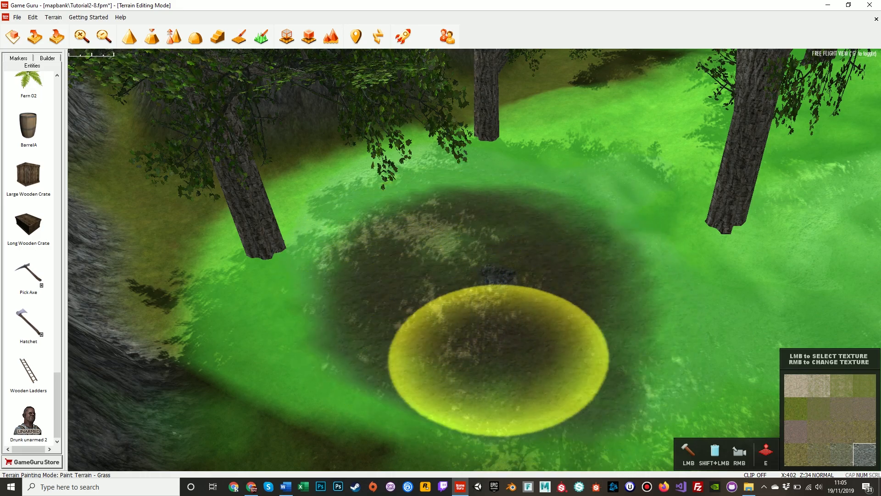
{"action": "mouse_move", "coordinate": [387, 321]}
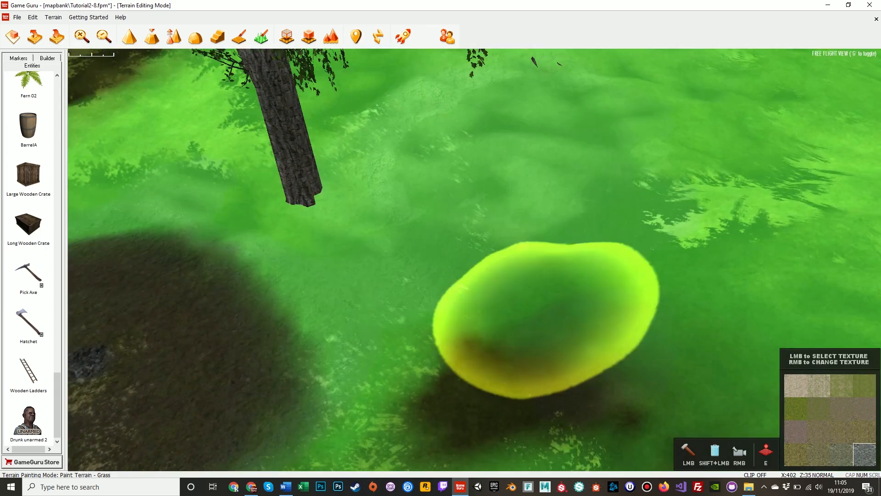
{"action": "mouse_move", "coordinate": [307, 376]}
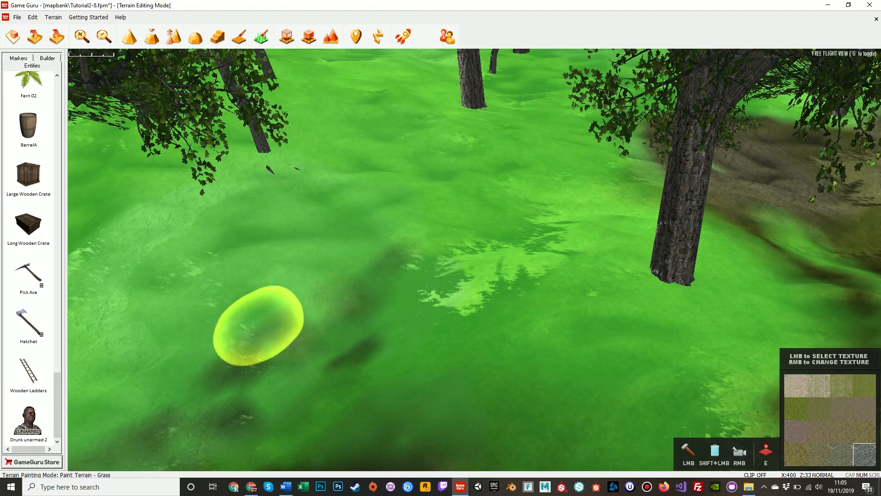
{"action": "mouse_move", "coordinate": [562, 183]}
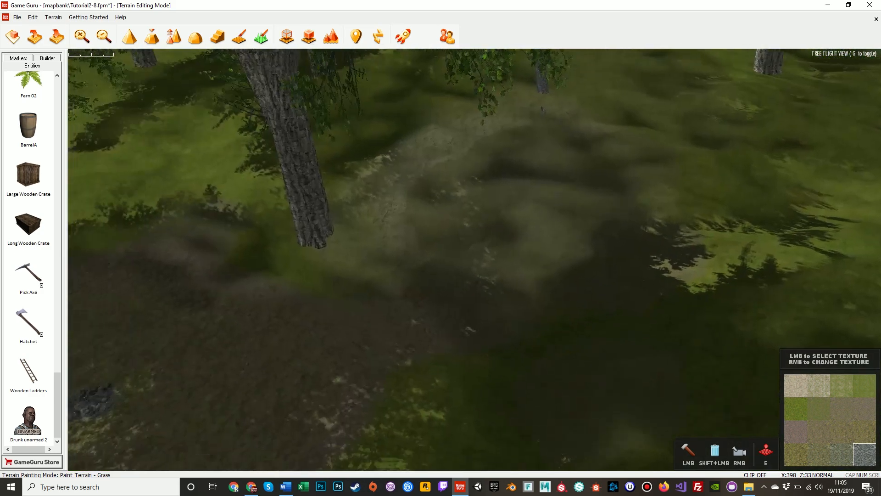
Paint grass back around the dirt to leave a rounded bare-earth clearing with the fire ring
{"action": "left_click", "coordinate": [234, 286]}
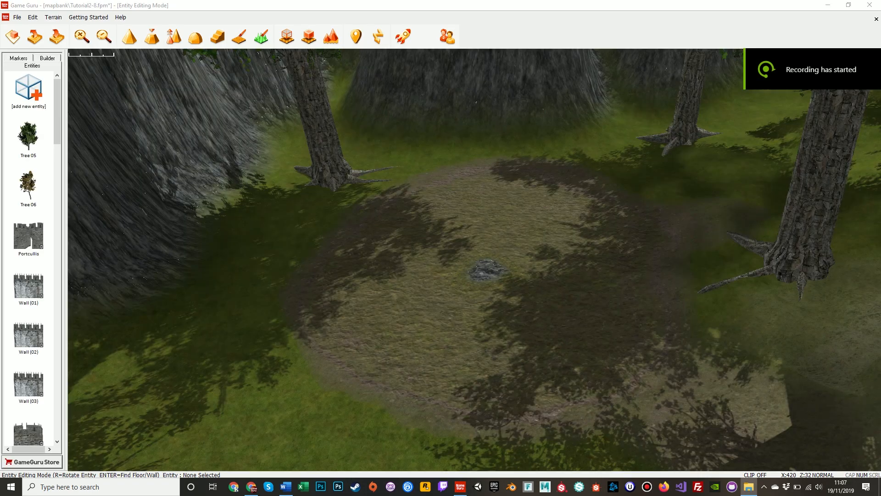
Browse the entity library to Fantasy Pack > Characters and place a Goblin by the firepit
{"action": "key", "text": "g"}
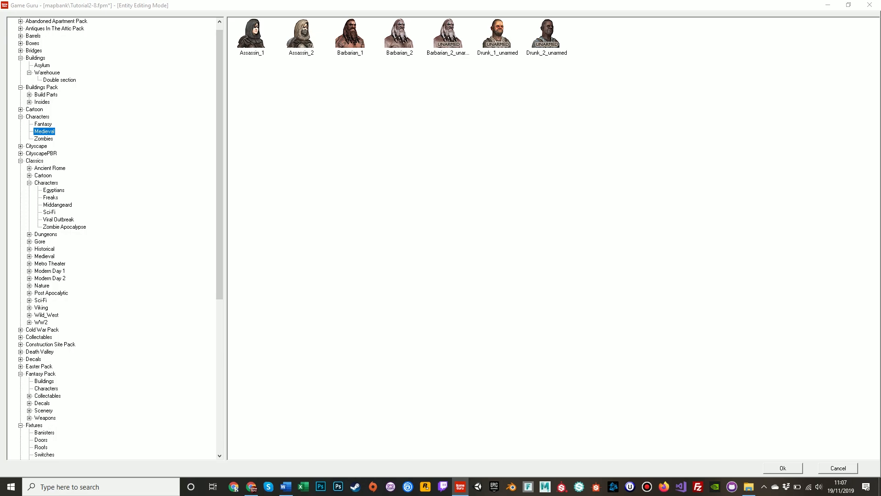
{"action": "left_click", "coordinate": [41, 374]}
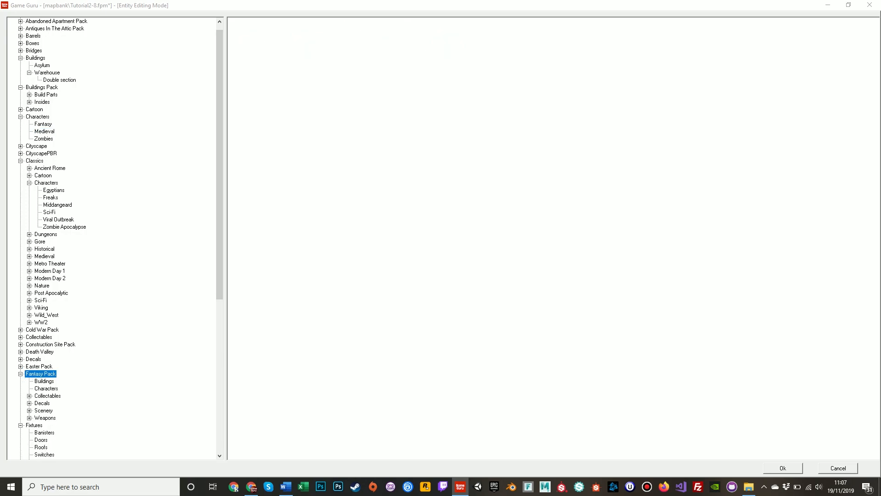
{"action": "left_click", "coordinate": [44, 381]}
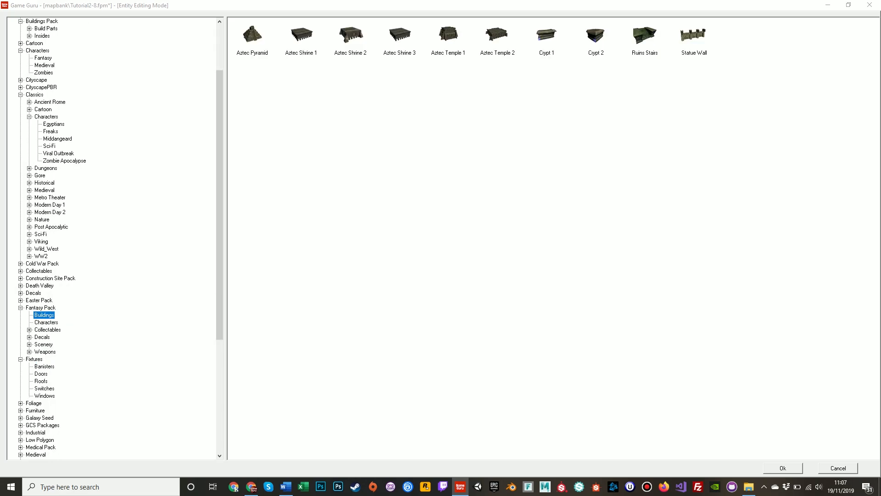
{"action": "left_click", "coordinate": [45, 322]}
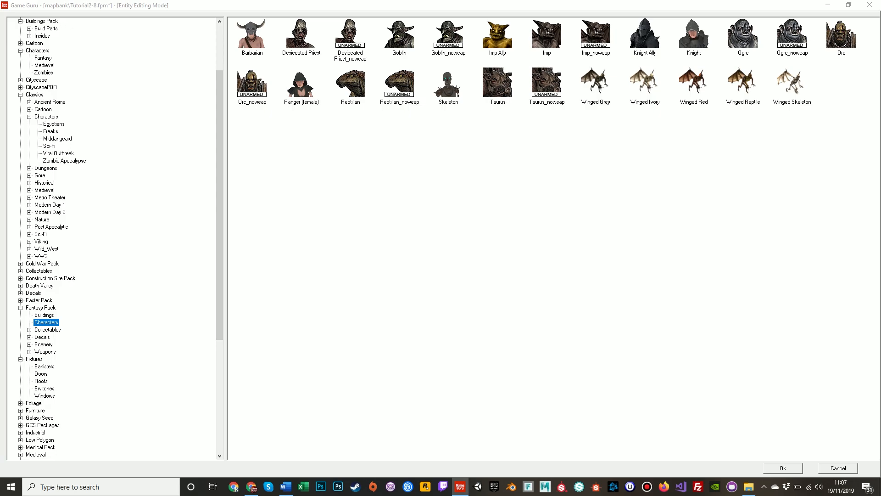
{"action": "left_click", "coordinate": [781, 467]}
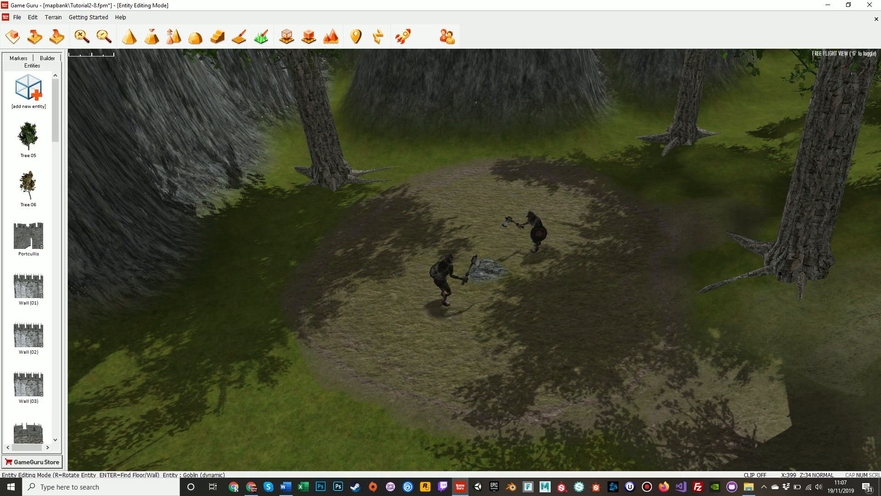
Add a second Goblin around the fire ring, then choose the Orc as the camp boss
{"action": "left_click", "coordinate": [29, 89]}
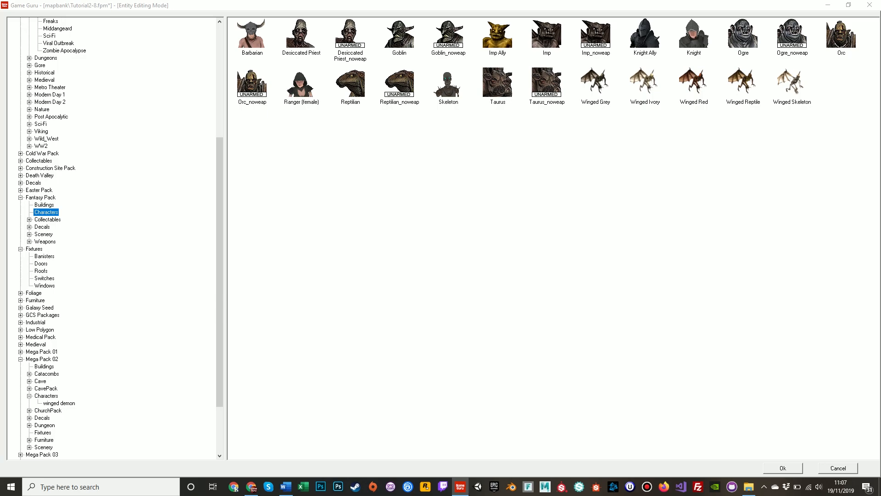
{"action": "left_click", "coordinate": [780, 467]}
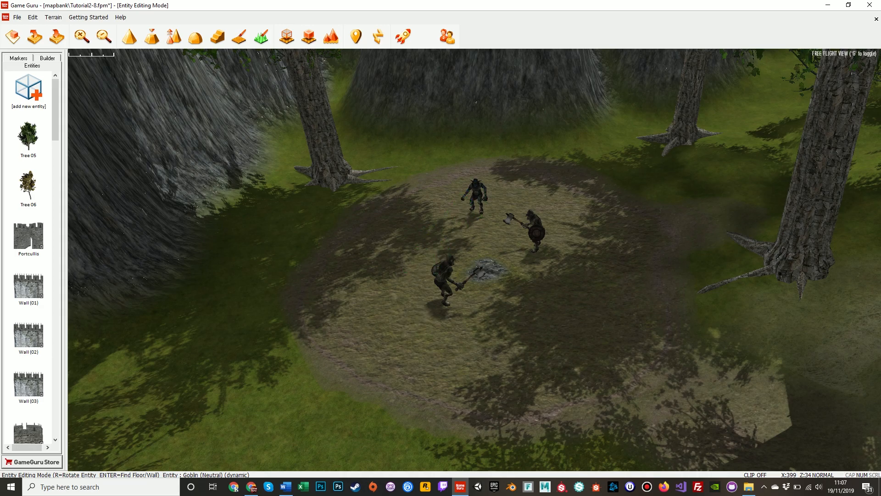
{"action": "left_click", "coordinate": [28, 88]}
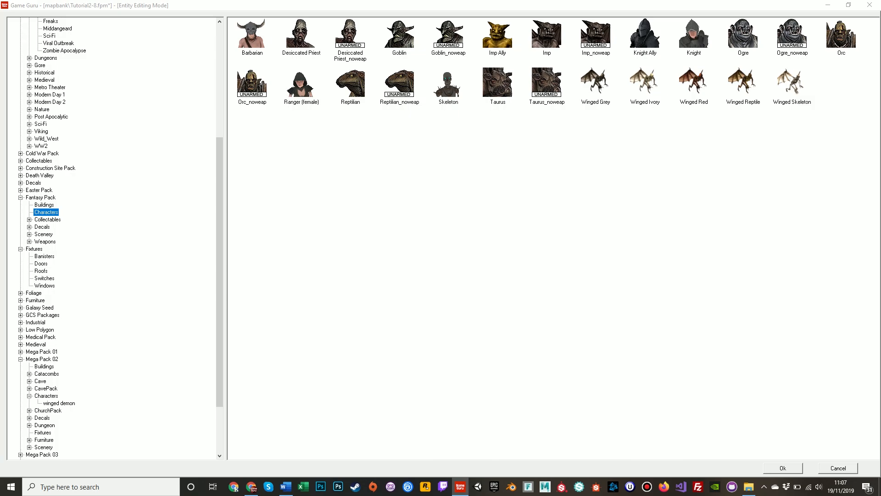
{"action": "left_click", "coordinate": [782, 467]}
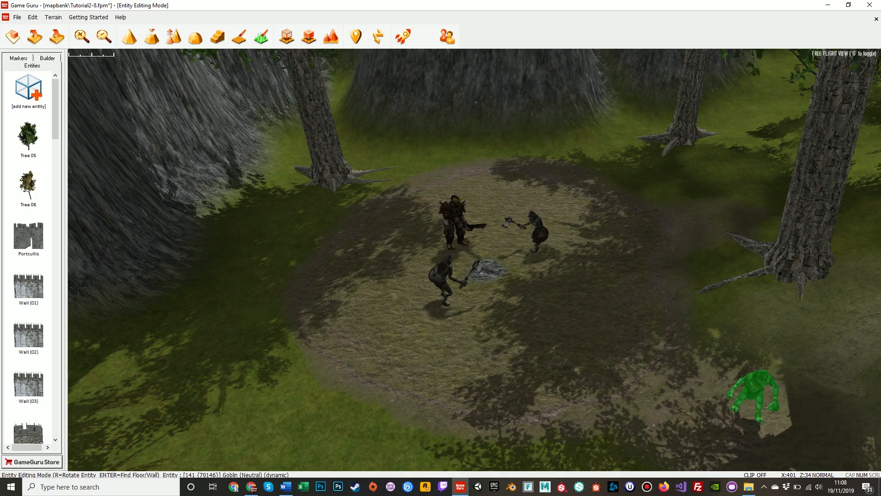
Drop the spare character and place a Fantasy Pack Scenery Firefly Aura over the firepit
{"action": "right_click", "coordinate": [751, 394]}
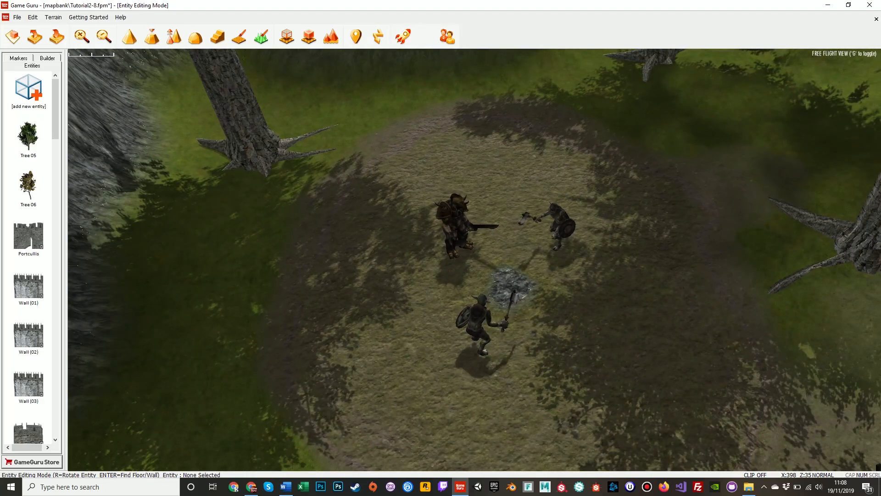
{"action": "left_click", "coordinate": [28, 89]}
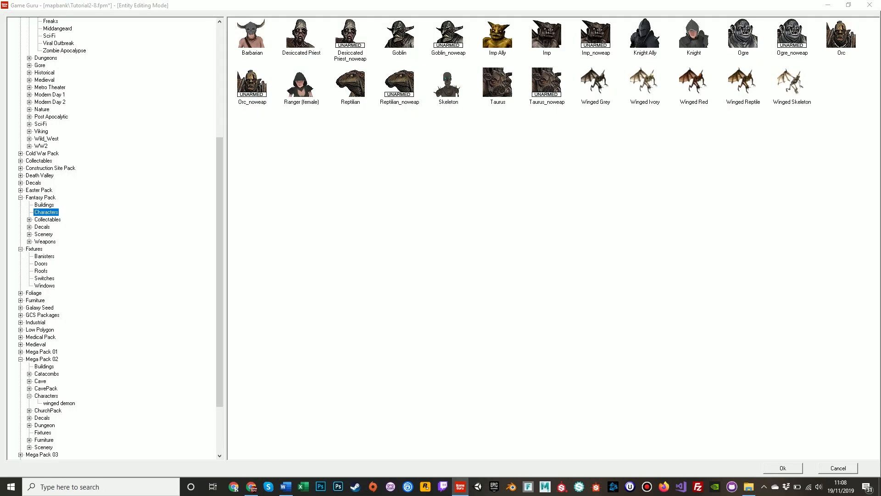
{"action": "left_click", "coordinate": [44, 234]}
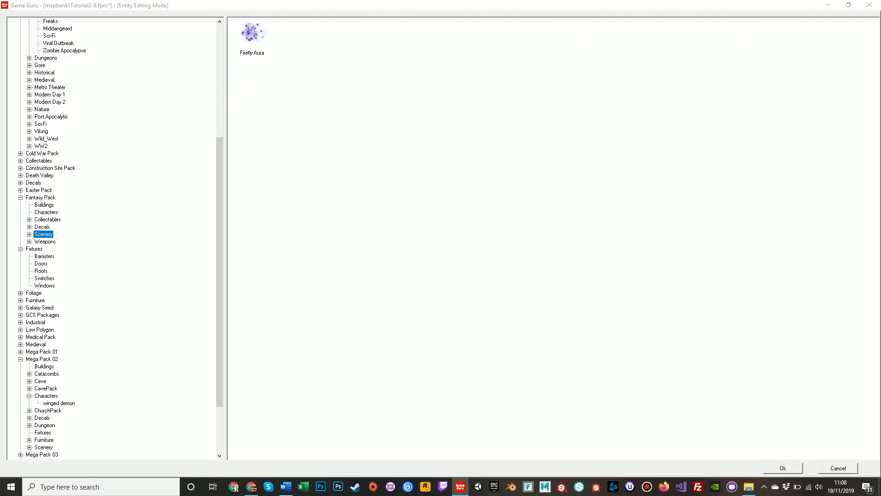
{"action": "left_click", "coordinate": [41, 227]}
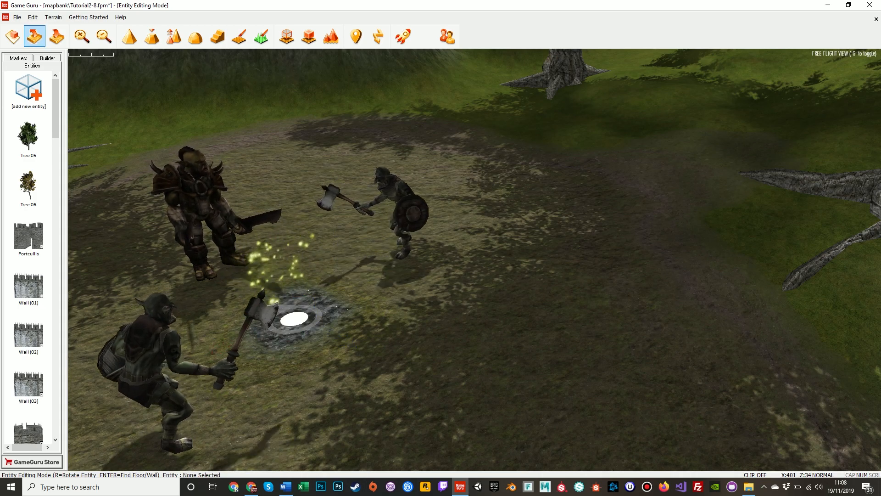
Reopen the entity library and browse to the medieval street village props
{"action": "left_click", "coordinate": [27, 90]}
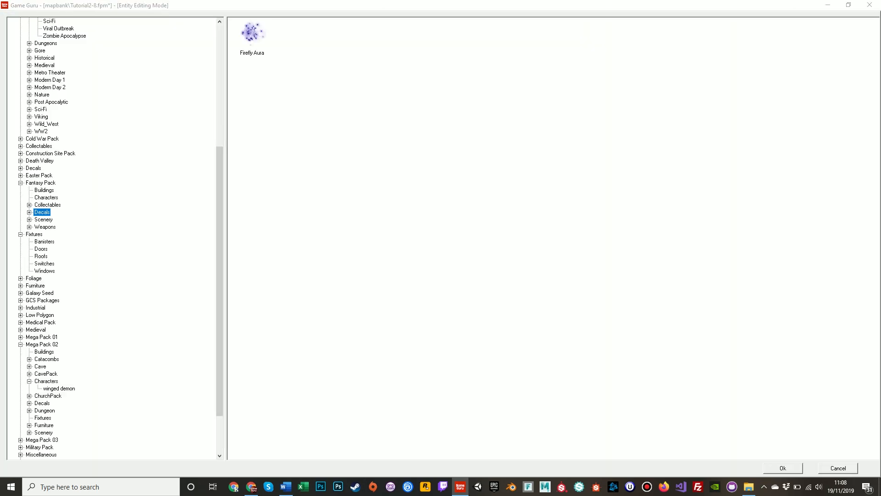
{"action": "left_click", "coordinate": [43, 220]}
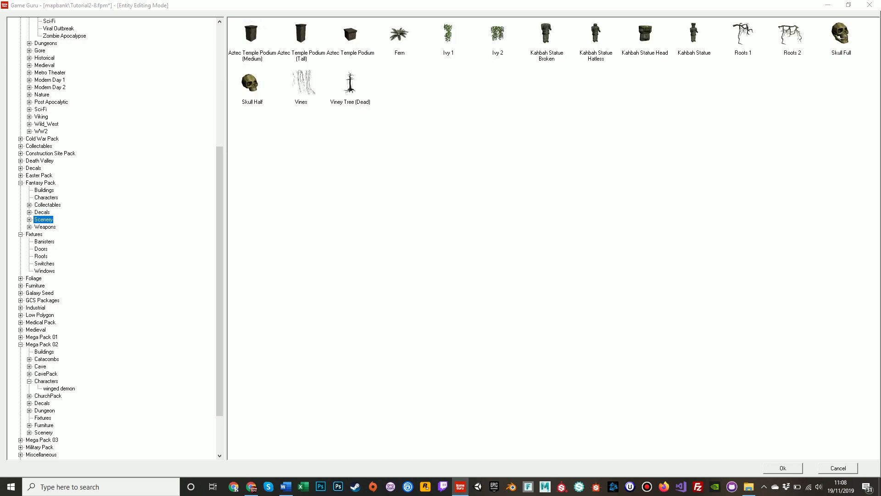
{"action": "left_click", "coordinate": [46, 227]}
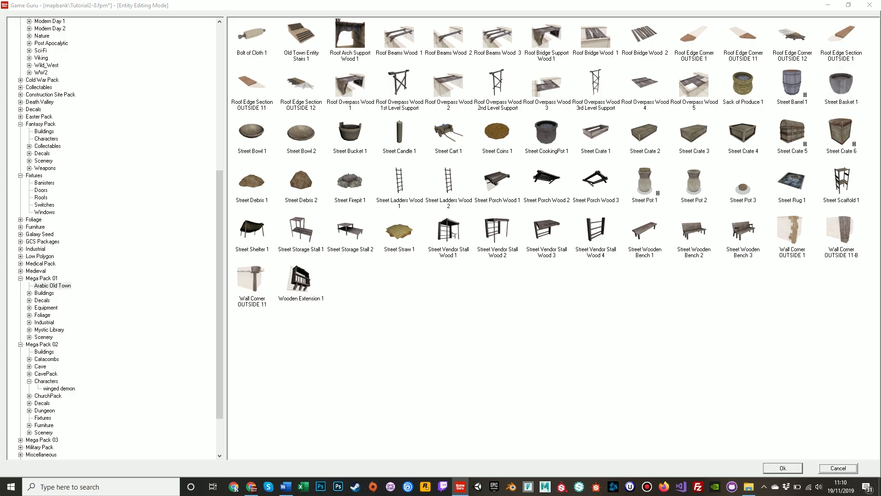
Place Street Firepit 1 from Mega Pack 01 onto the stone fire ring and adjust it with the widget
{"action": "left_click", "coordinate": [781, 467]}
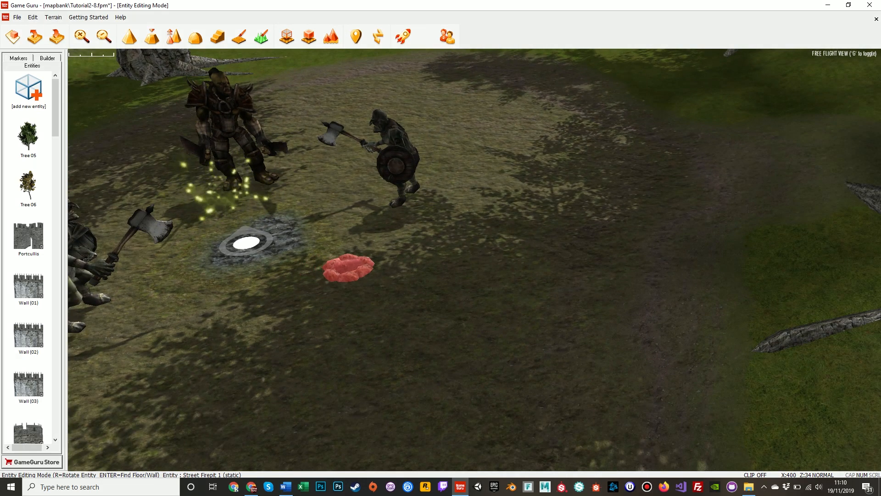
{"action": "right_click", "coordinate": [244, 241]}
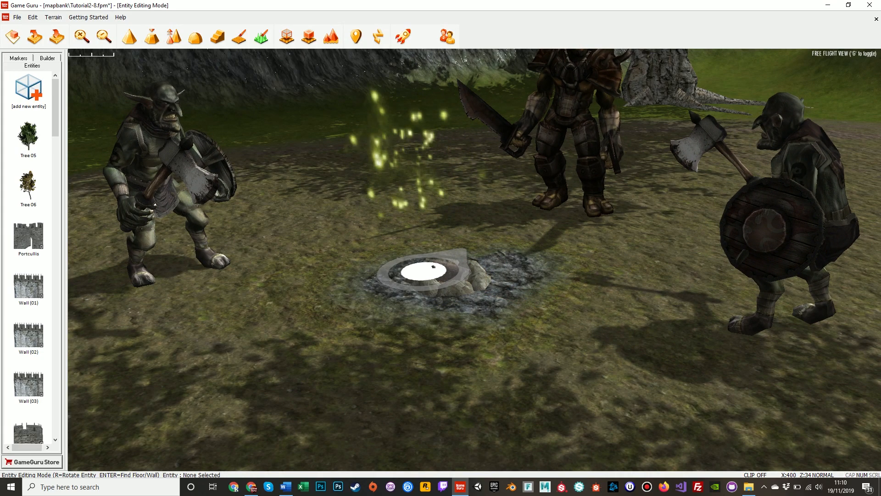
{"action": "right_click", "coordinate": [432, 267]}
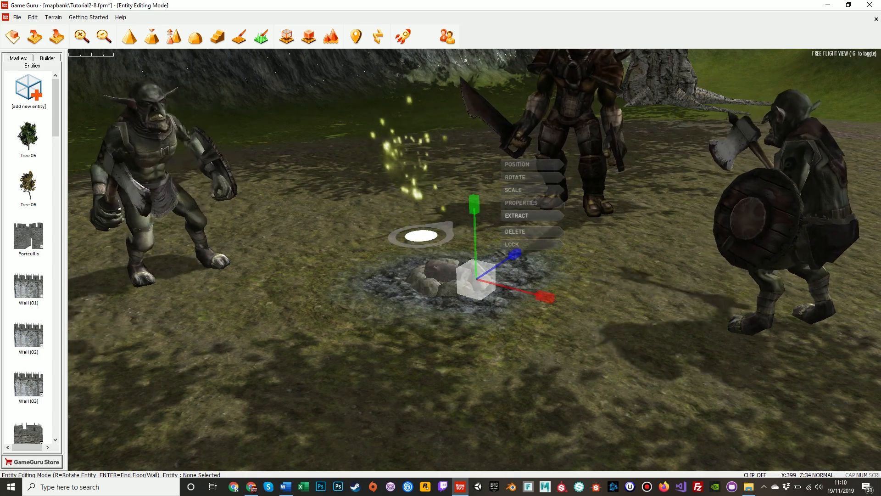
{"action": "left_click", "coordinate": [514, 177]}
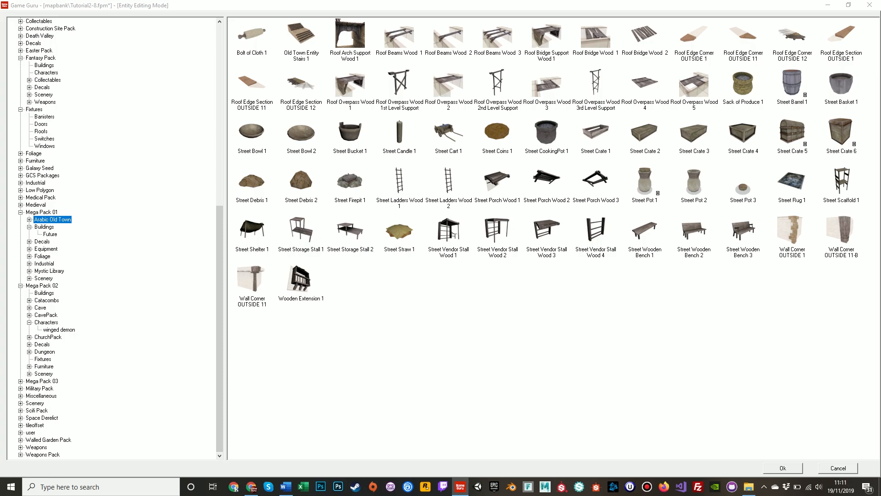
Add the armoured orc boss from the Arabic Old Town props and set it under the right shelter
{"action": "left_click", "coordinate": [781, 467]}
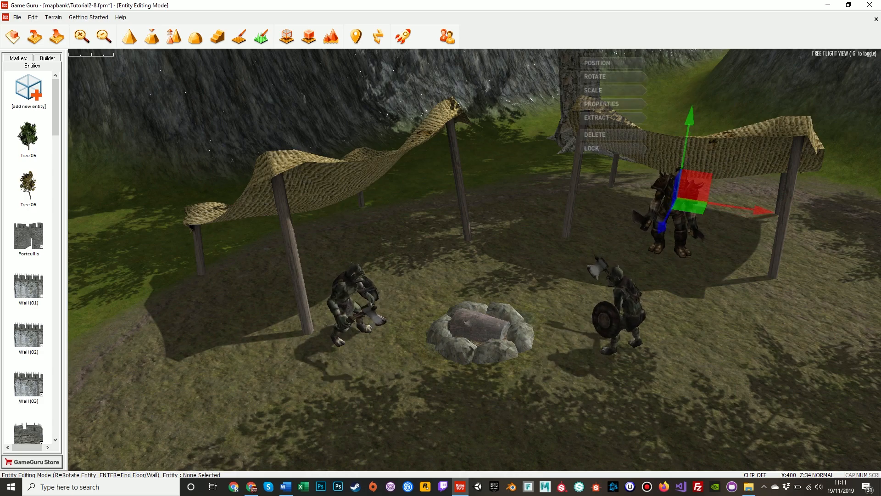
{"action": "left_click", "coordinate": [594, 77]}
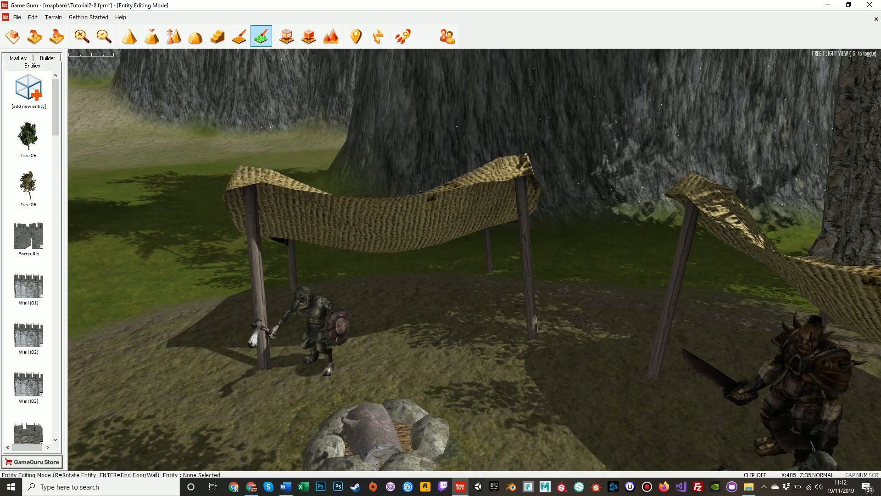
Place crates and chests under the left shelter and Street CookingPot 1 on the campfire
{"action": "left_click", "coordinate": [237, 37]}
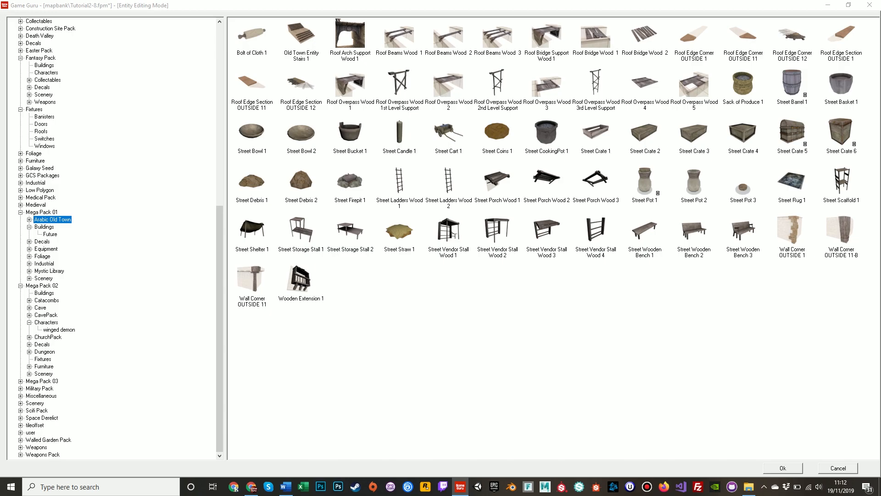
{"action": "left_click", "coordinate": [781, 470]}
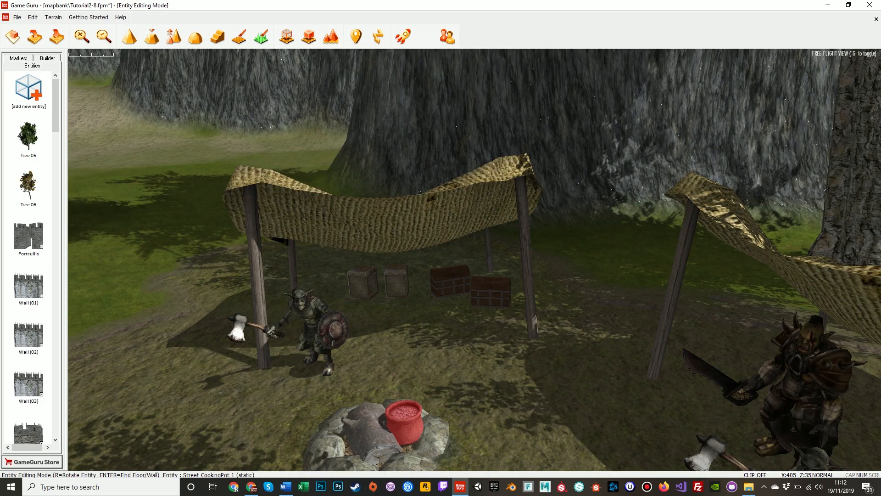
{"action": "right_click", "coordinate": [403, 419]}
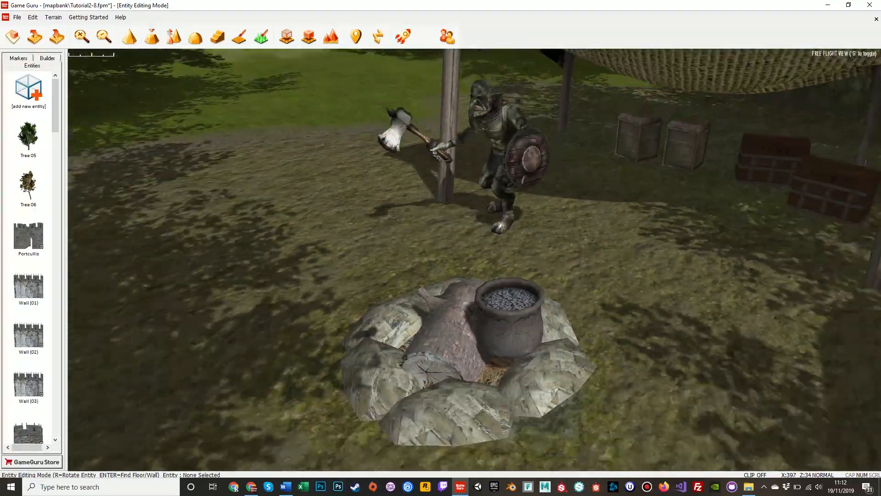
{"action": "right_click", "coordinate": [506, 309]}
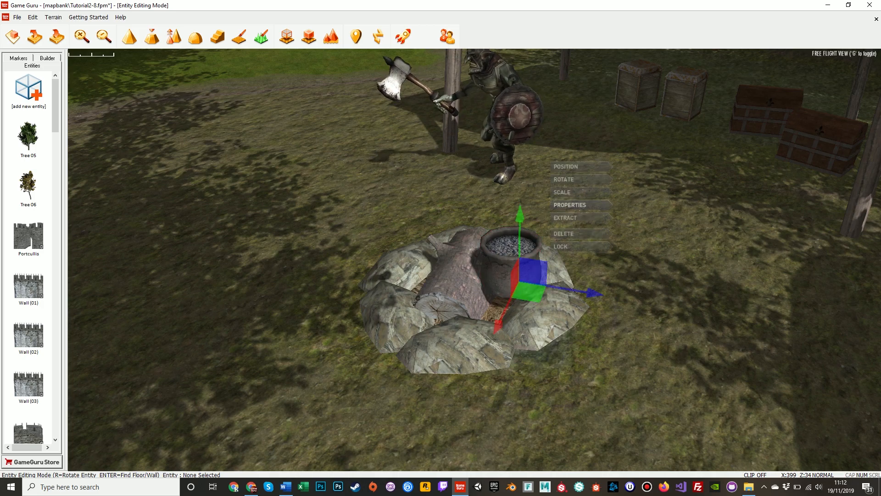
{"action": "left_click", "coordinate": [563, 179]}
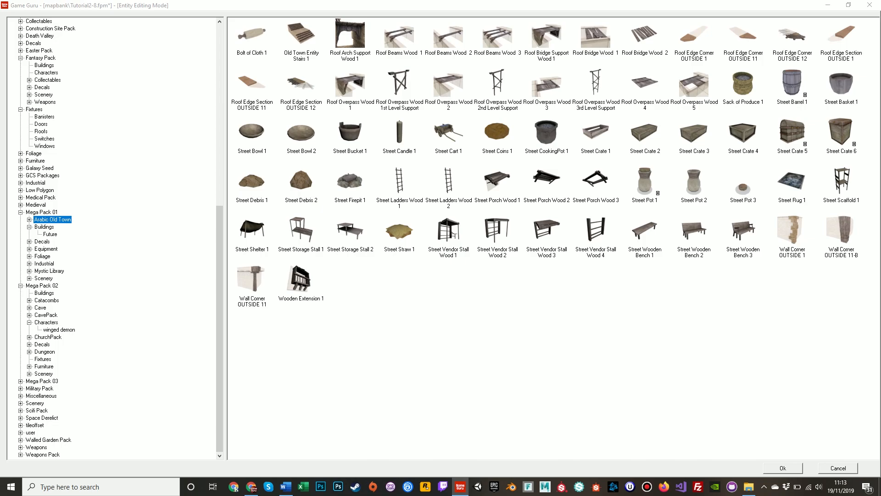
Lay a Street Straw 1 mat on the ground beneath each of the two shelters
{"action": "left_click", "coordinate": [782, 467]}
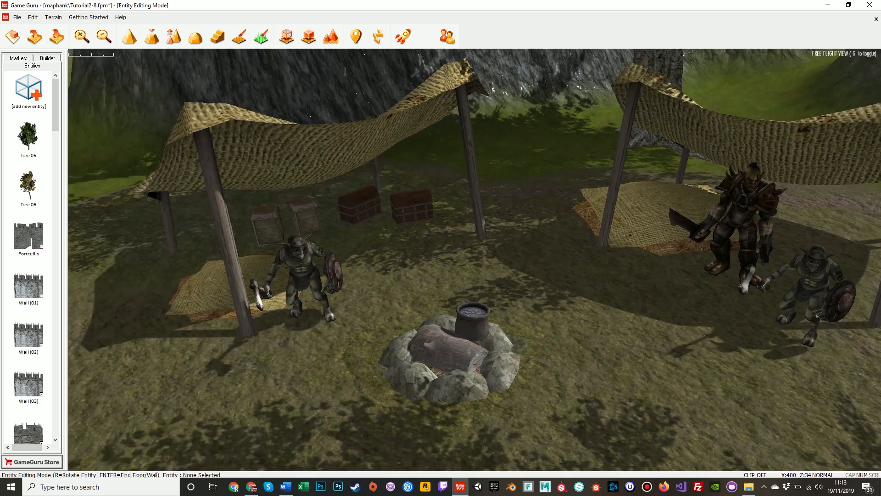
{"action": "left_click", "coordinate": [225, 280]}
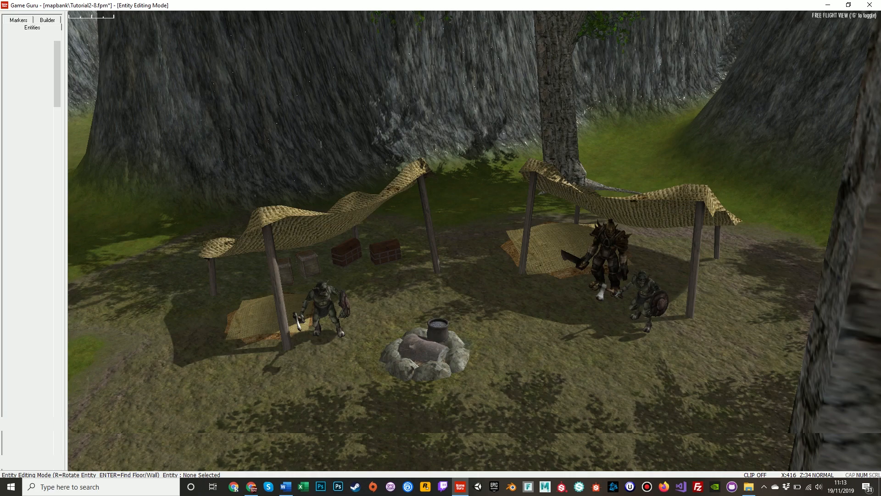
{"action": "left_click", "coordinate": [32, 27]}
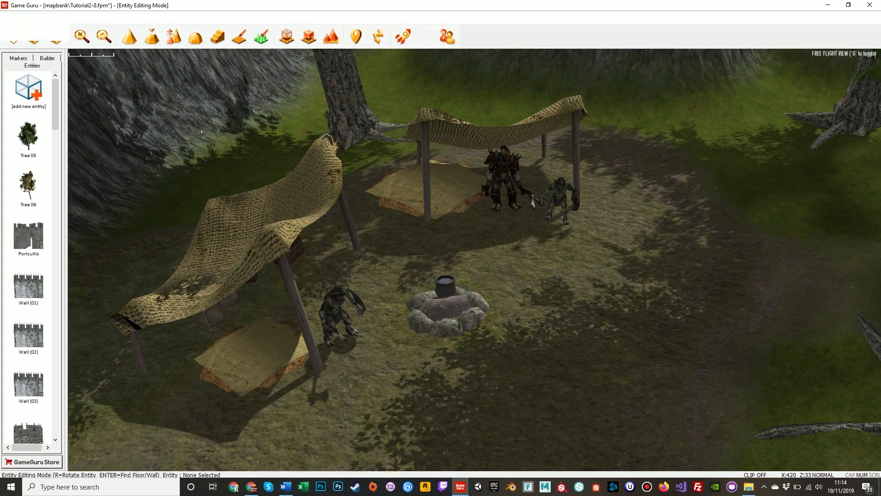
Place Street Crate 2 beside the orc boss's right-hand shelter
{"action": "left_click", "coordinate": [29, 90]}
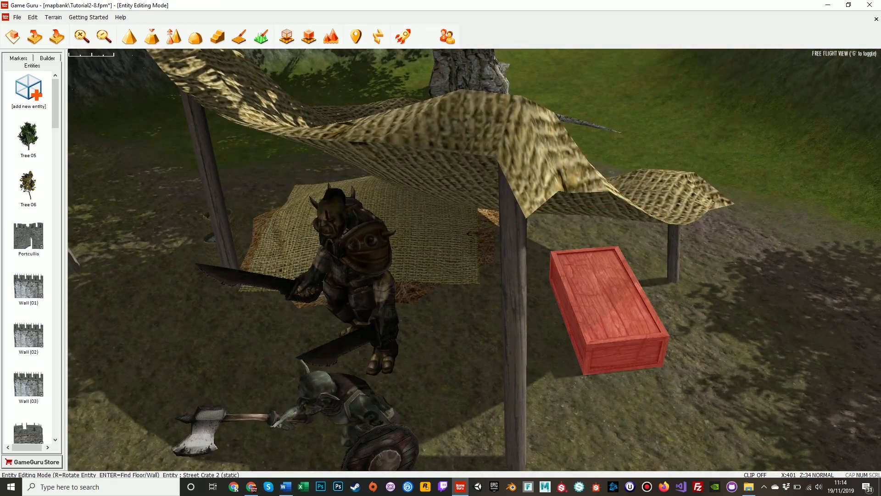
{"action": "left_click", "coordinate": [28, 89]}
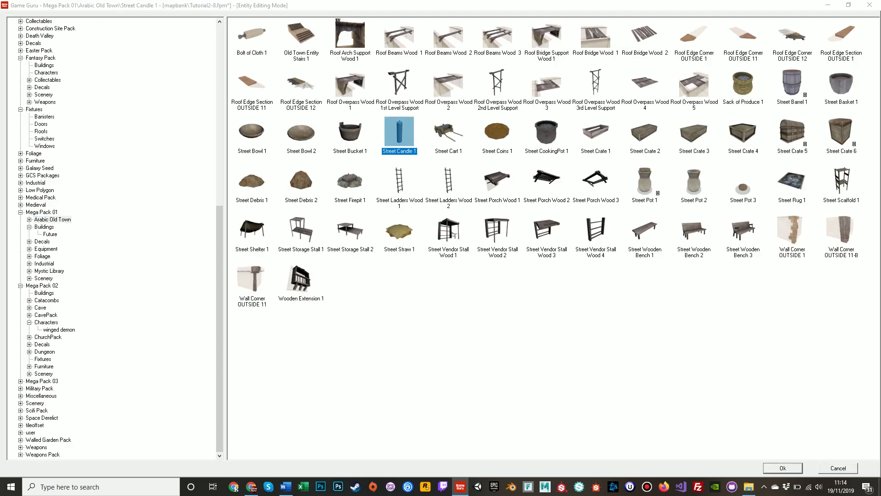
Set Street Coins 1 and a lit Street Candle 1 on top of the crate
{"action": "left_click", "coordinate": [782, 467]}
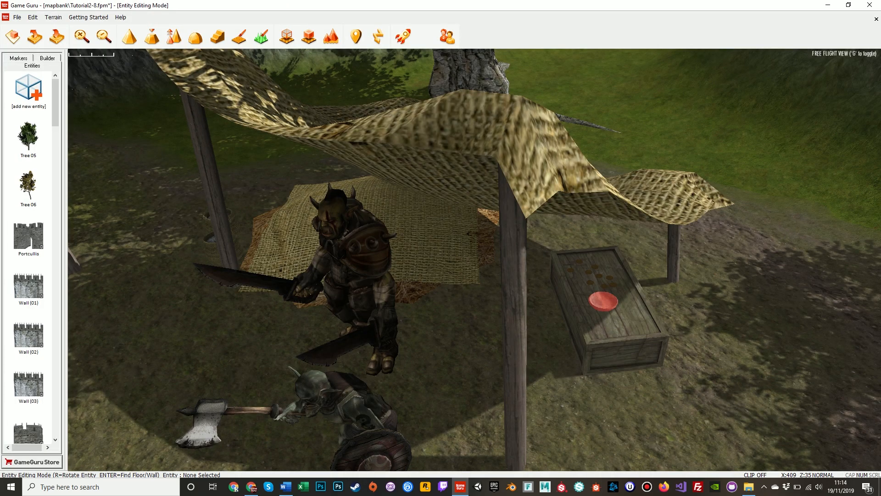
{"action": "left_click", "coordinate": [600, 302]}
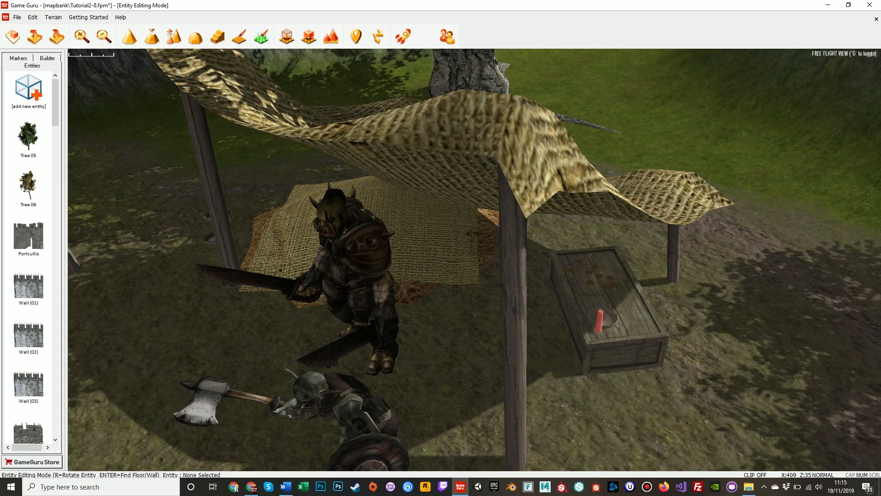
{"action": "left_click", "coordinate": [599, 315]}
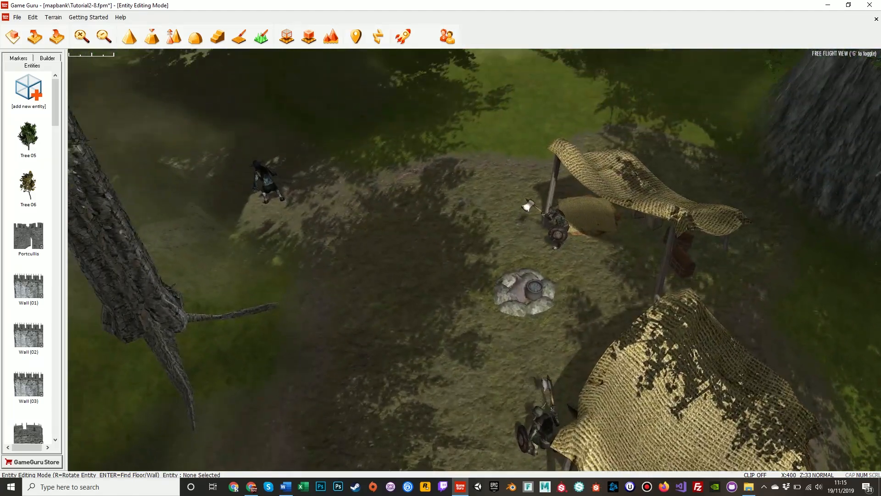
Save the goblin camp level via File > Save and let it reload
{"action": "left_click", "coordinate": [17, 16]}
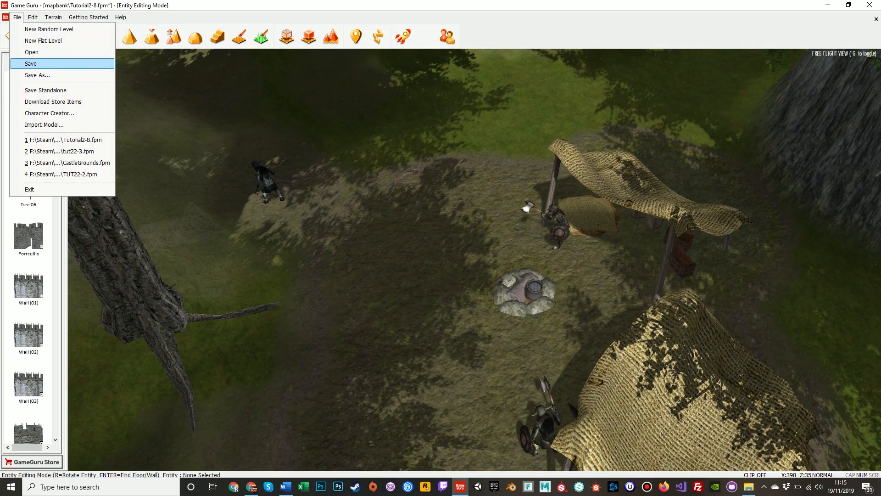
{"action": "left_click", "coordinate": [31, 64]}
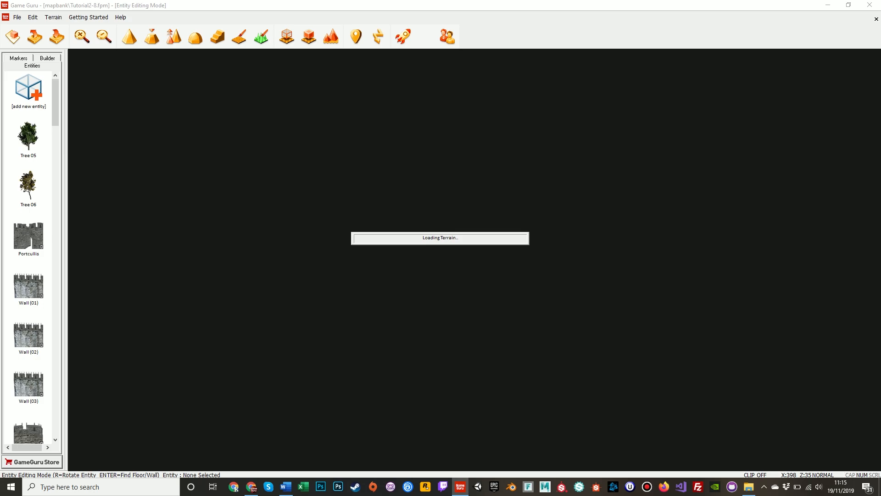
{"action": "left_click", "coordinate": [46, 58]}
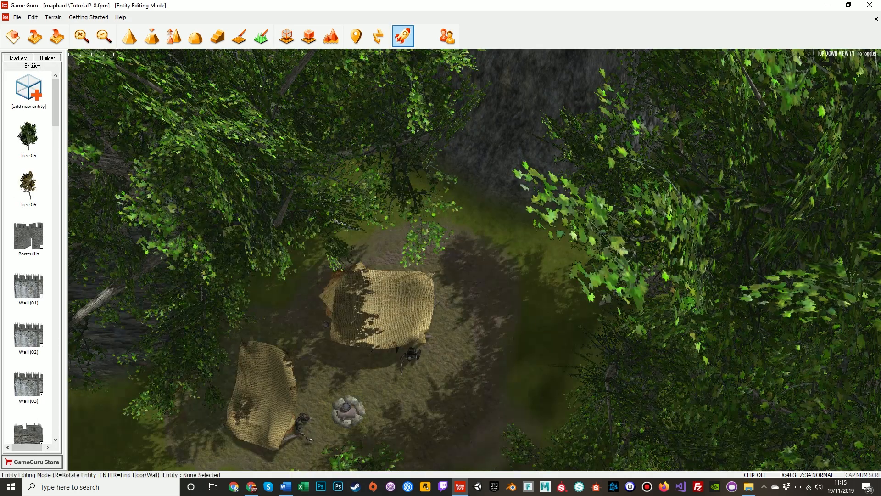
Launch Test Game and walk forward past the castle gatehouse into the forest
{"action": "left_click", "coordinate": [402, 36]}
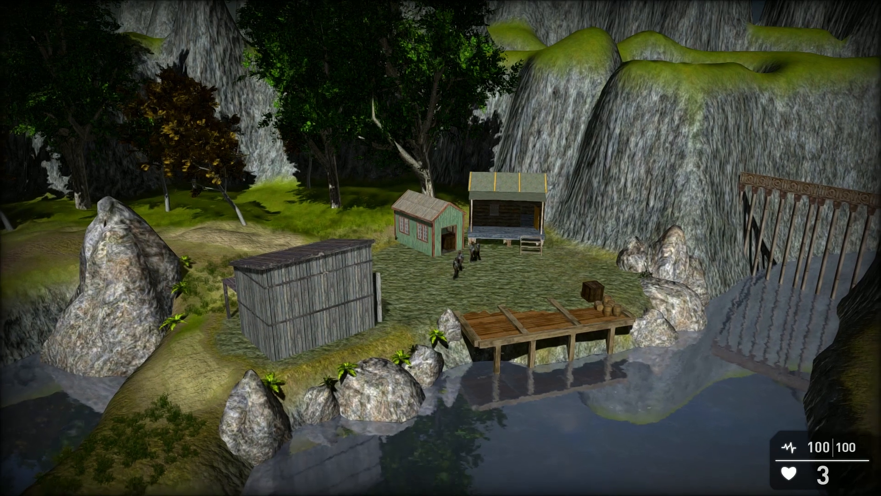
{"action": "mouse_move", "coordinate": [441, 247]}
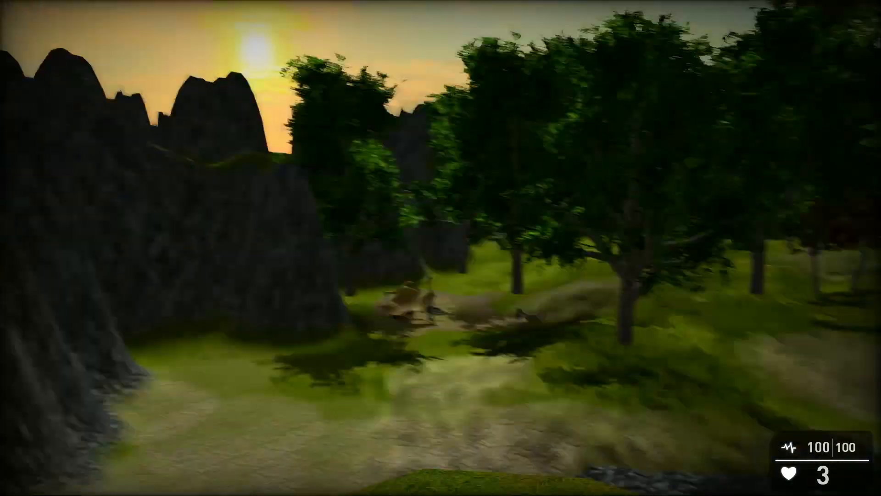
{"action": "mouse_move", "coordinate": [440, 248]}
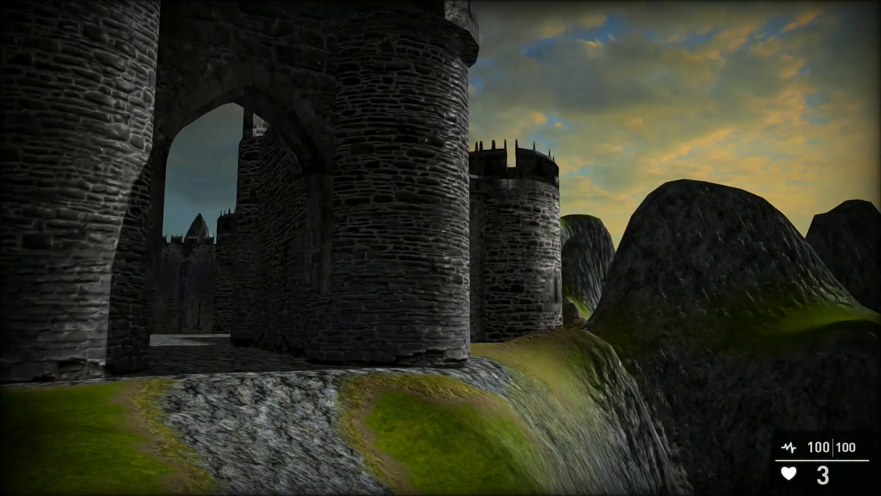
{"action": "mouse_move", "coordinate": [441, 247]}
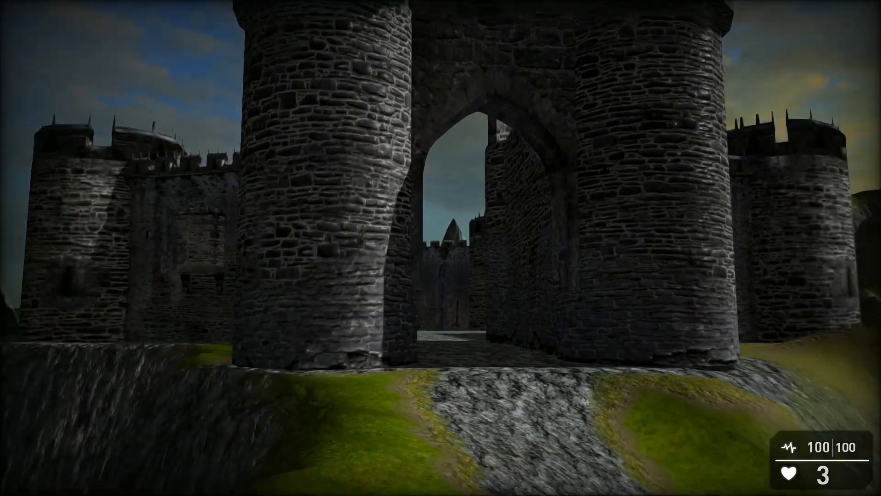
{"action": "mouse_move", "coordinate": [440, 248]}
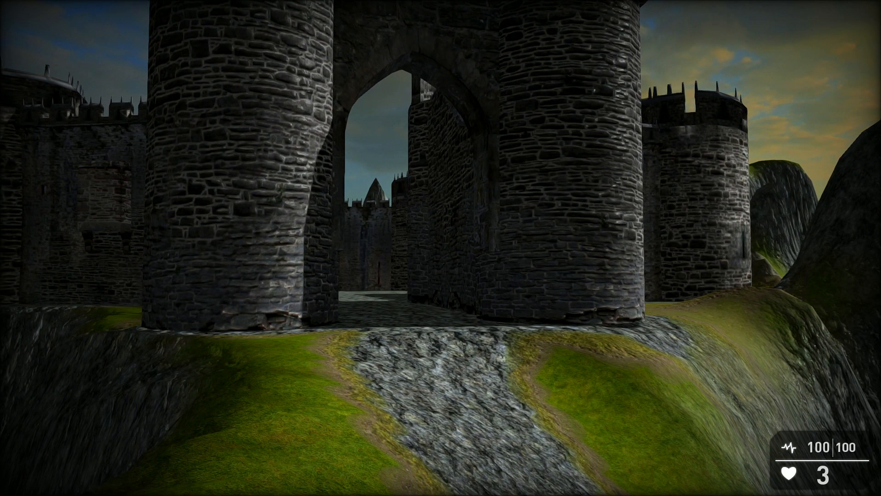
{"action": "mouse_move", "coordinate": [441, 248]}
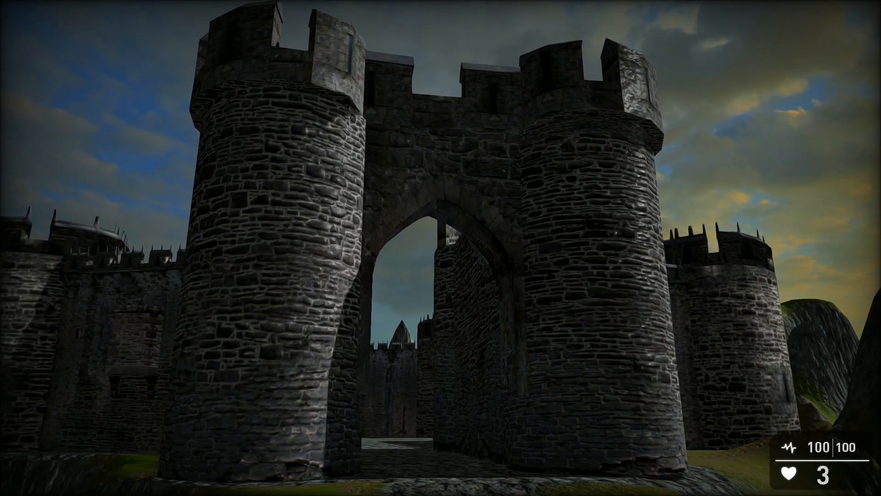
{"action": "key", "text": "w"}
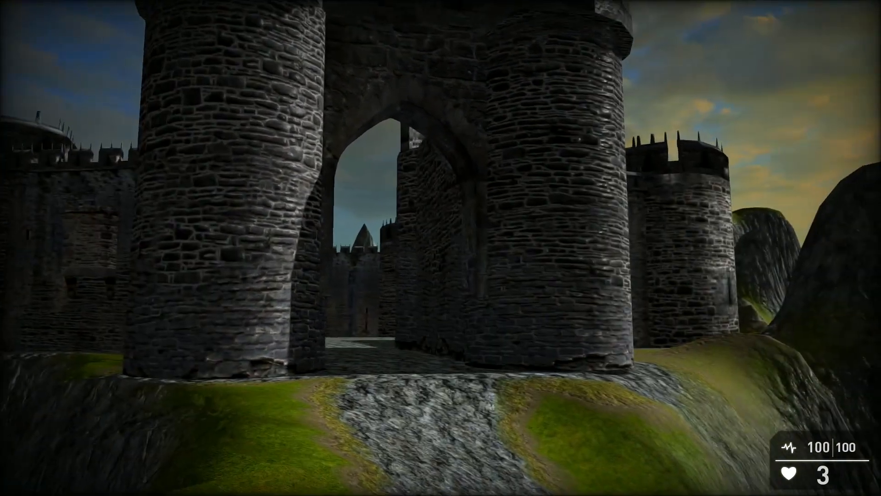
{"action": "mouse_move", "coordinate": [441, 248]}
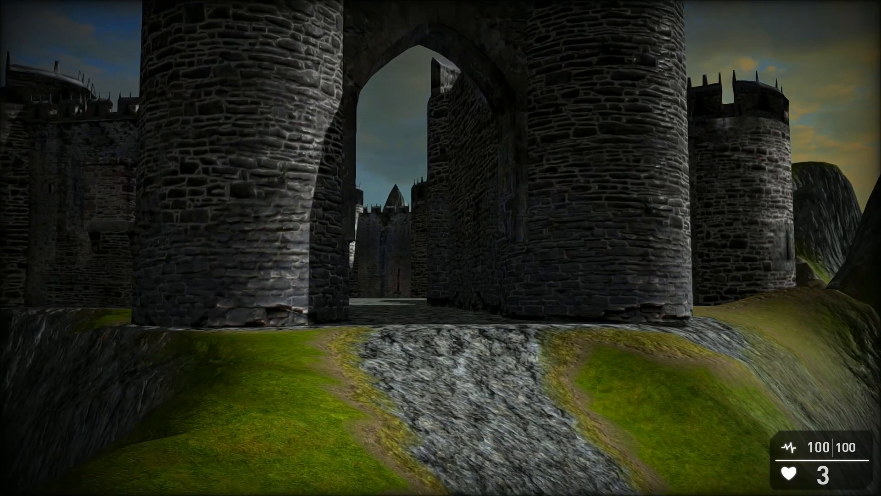
{"action": "key", "text": "w"}
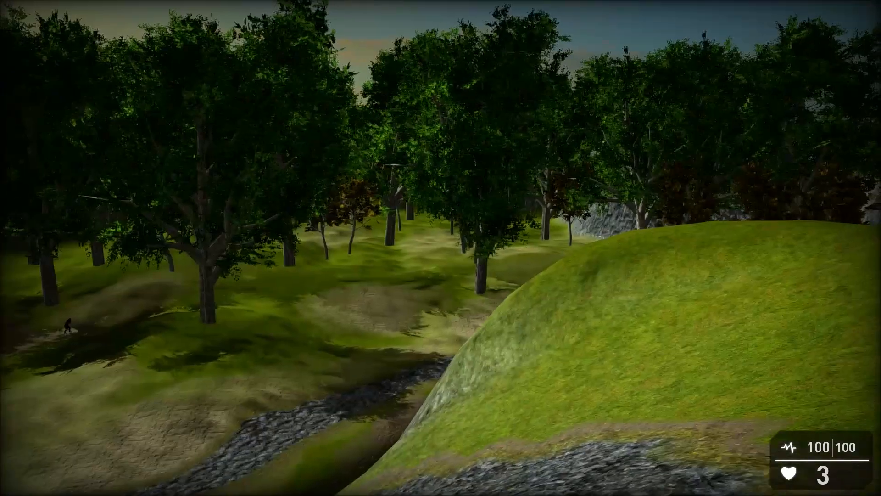
{"action": "mouse_move", "coordinate": [441, 247]}
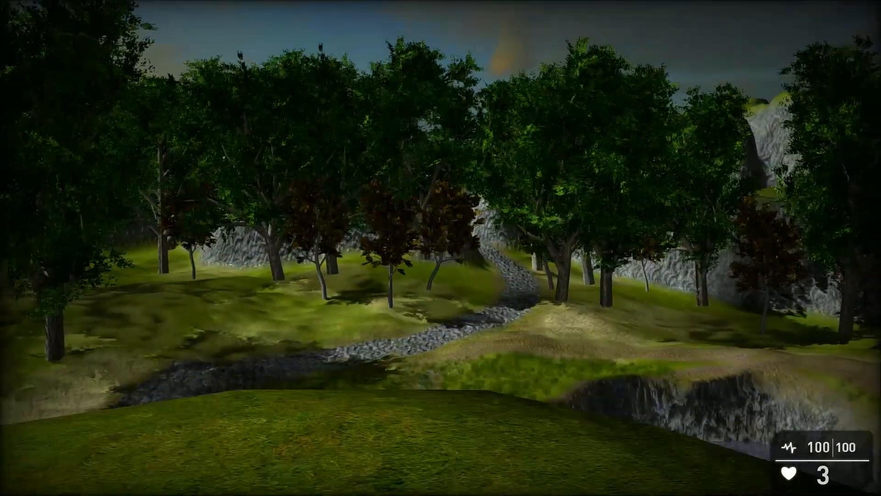
{"action": "mouse_move", "coordinate": [440, 248]}
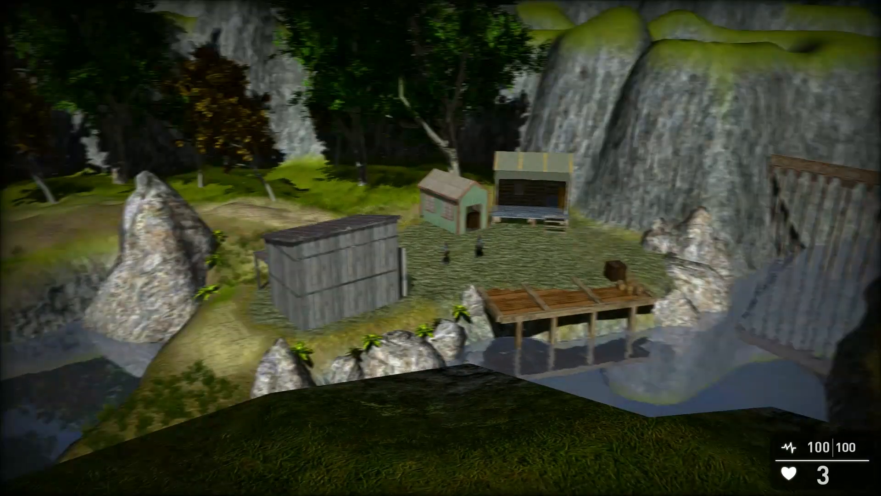
{"action": "mouse_move", "coordinate": [441, 247]}
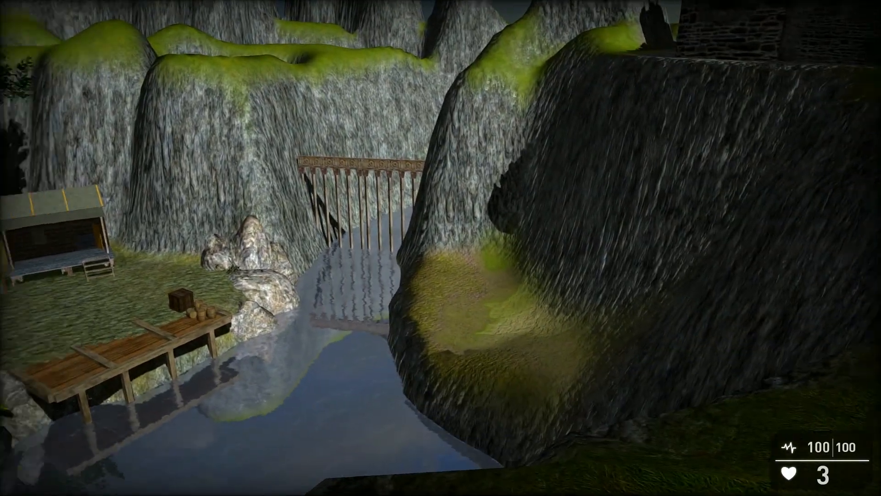